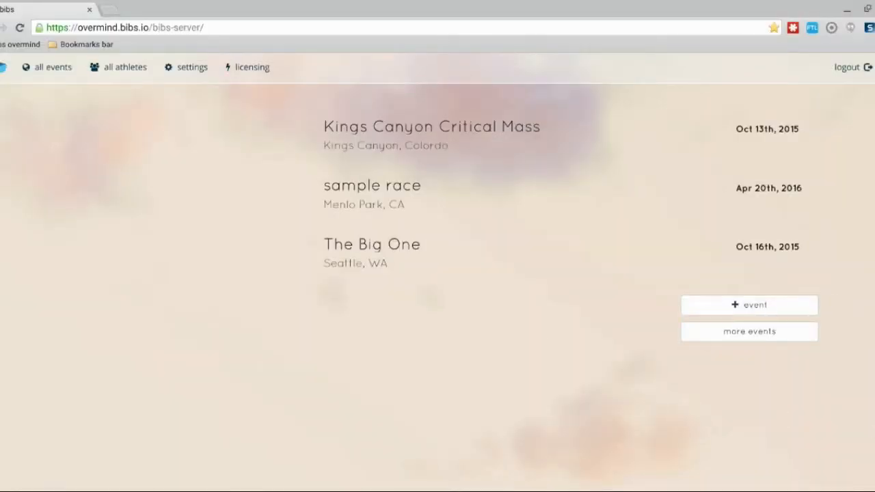
mouse_move(77, 325)
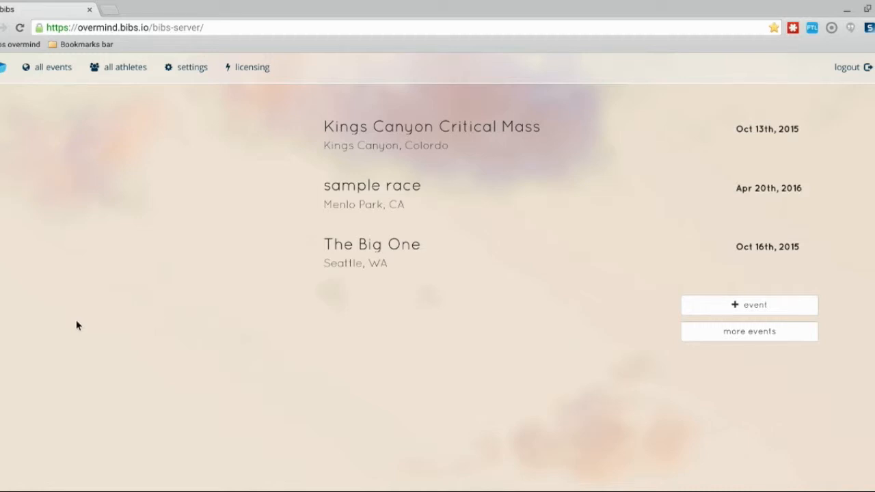
mouse_move(403, 206)
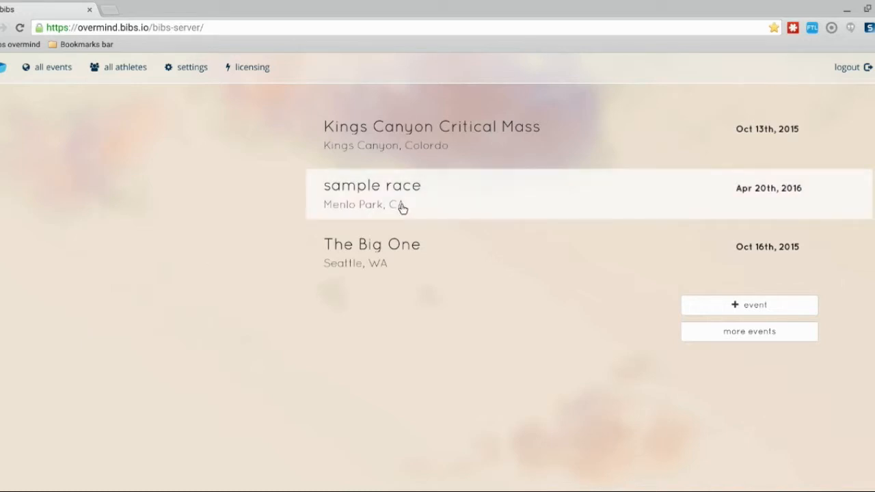
mouse_move(519, 195)
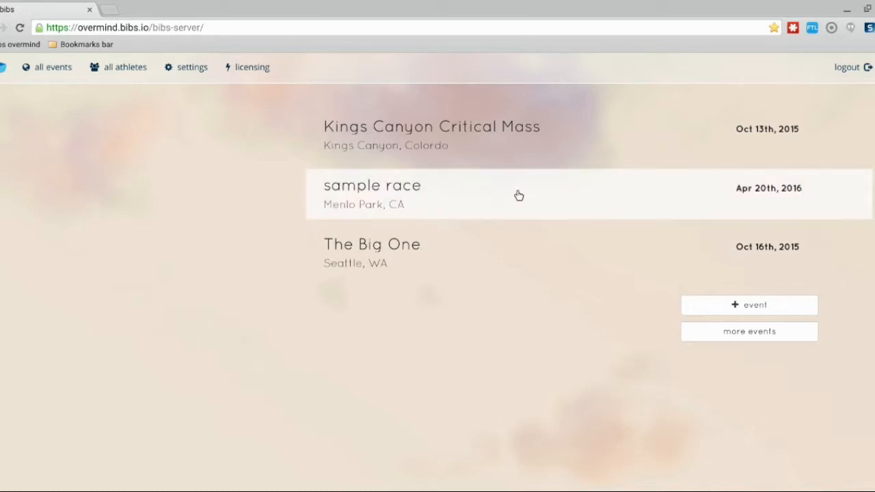
Open the sample race event page and expand its registration dropdown.
click(519, 194)
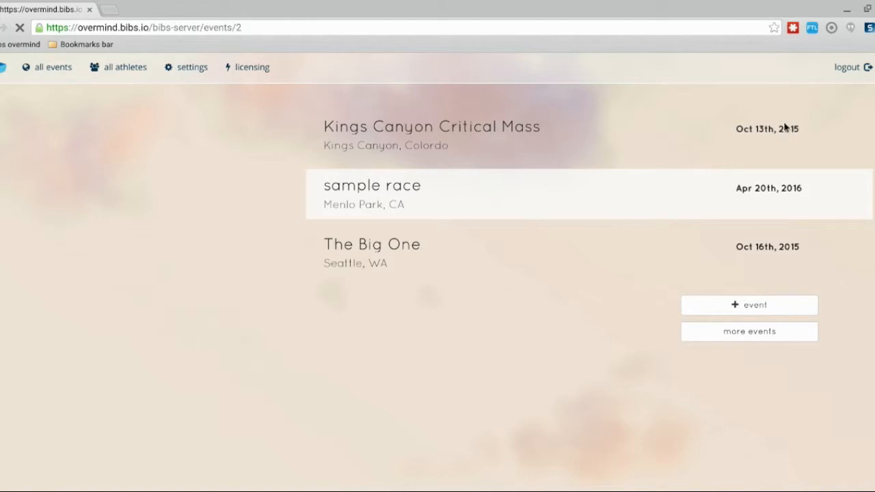
click(373, 186)
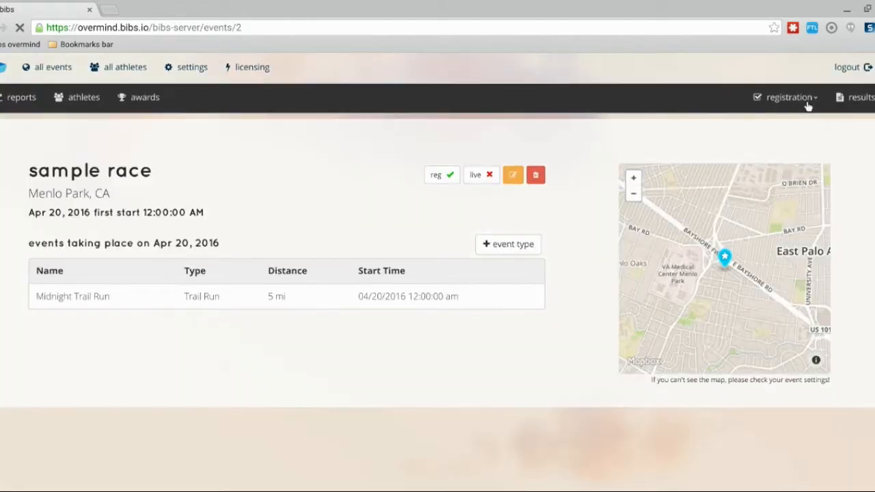
click(789, 96)
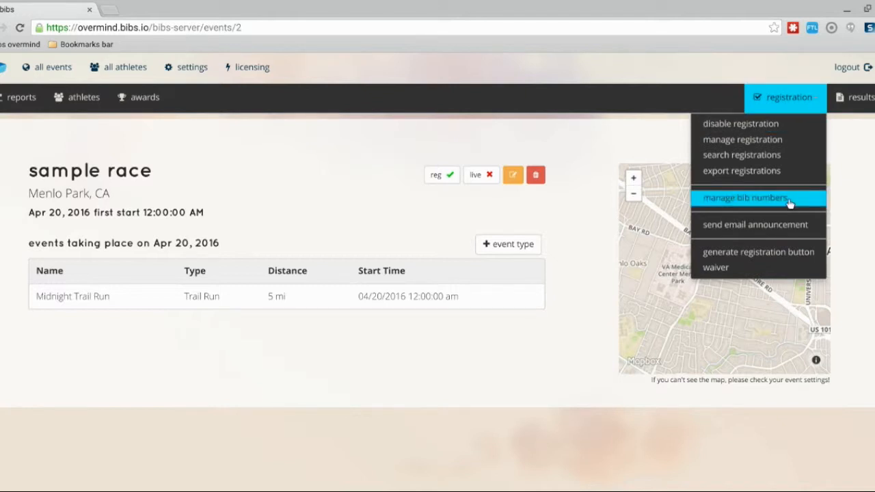
Generate the sample race's registration button snippet, review its embed code and link, then close it.
click(759, 252)
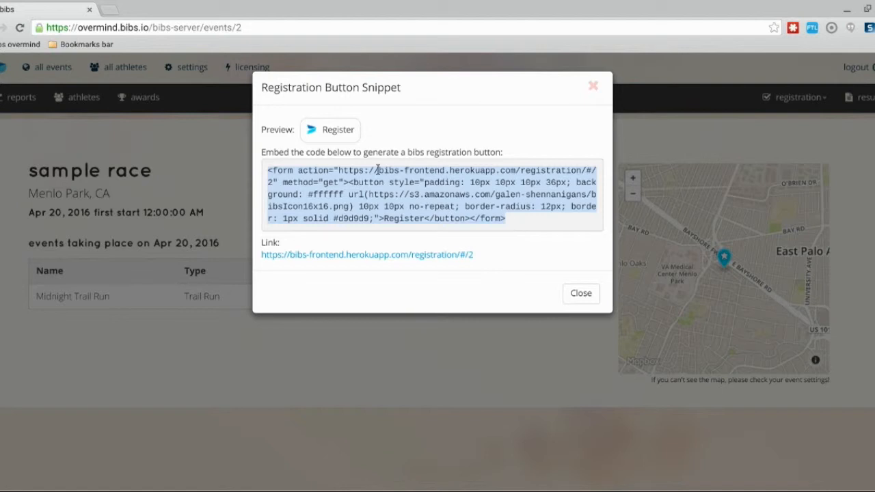
mouse_move(347, 135)
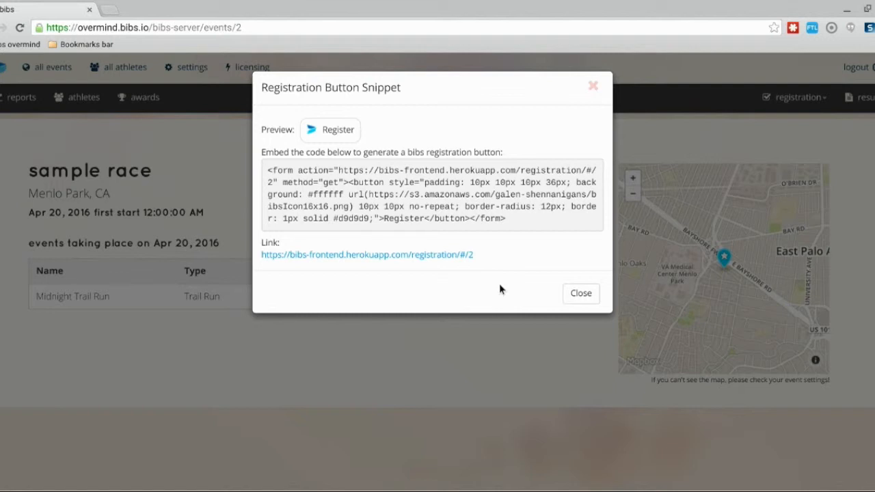
mouse_move(509, 290)
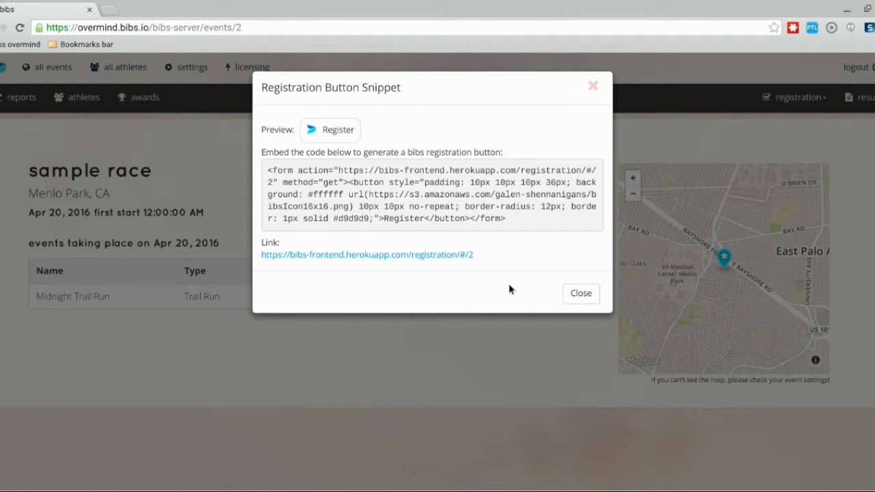
click(580, 293)
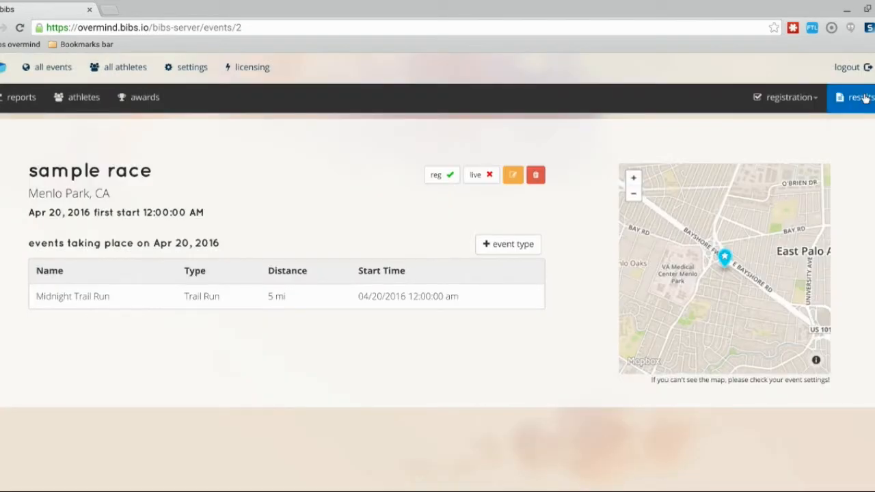